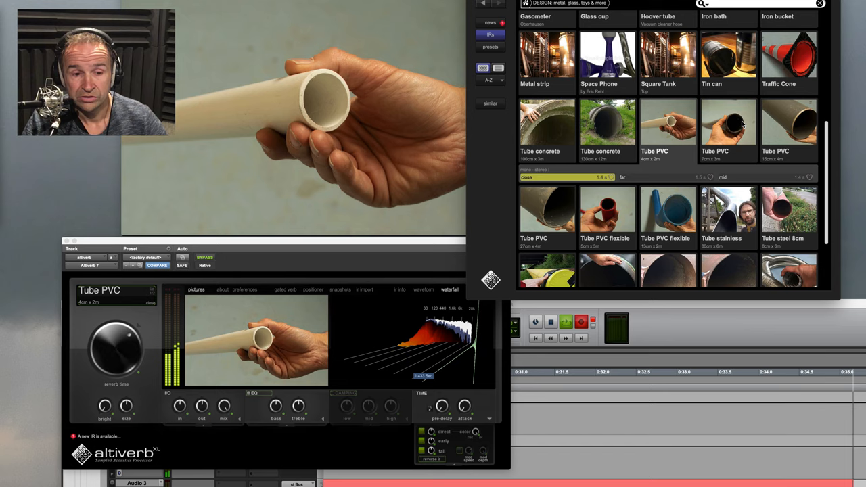
# Audition the red flexible PVC tube, then load the blue flexible PVC tube response.
pyautogui.click(606, 196)
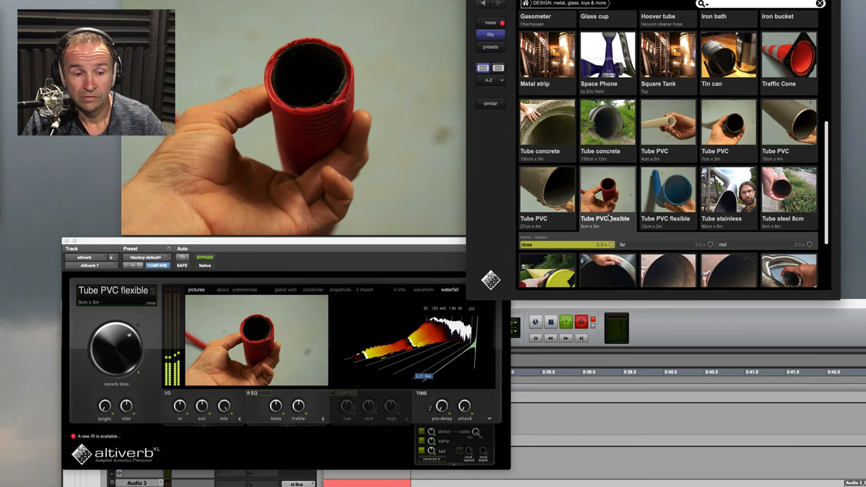
pyautogui.click(666, 196)
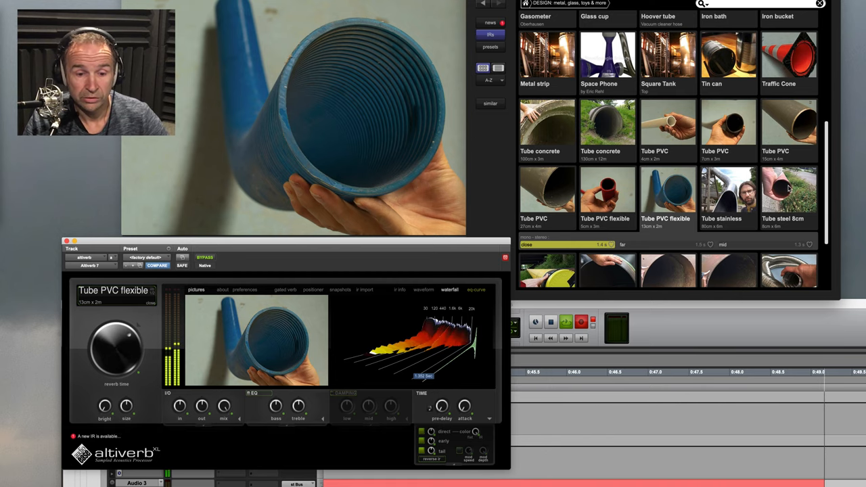
# Audition Tube steel 8cm and Tube steel spiral, ending on the large rusty Tube steel response.
pyautogui.click(787, 189)
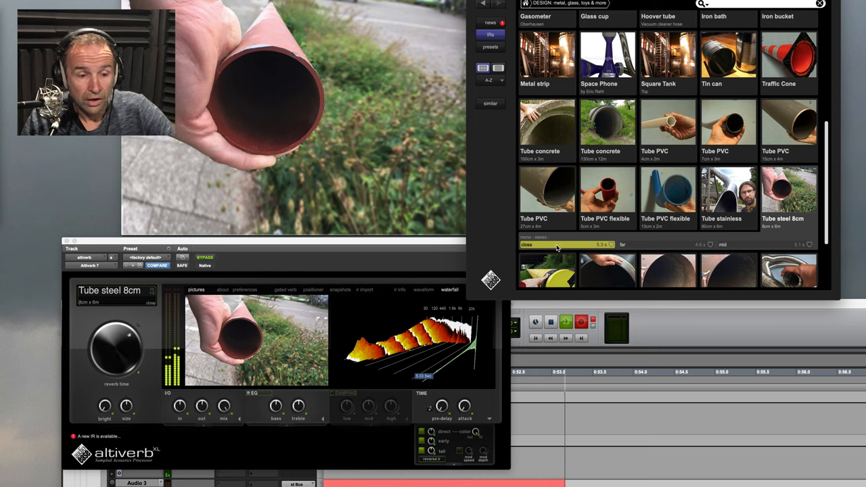
pyautogui.scroll(-3)
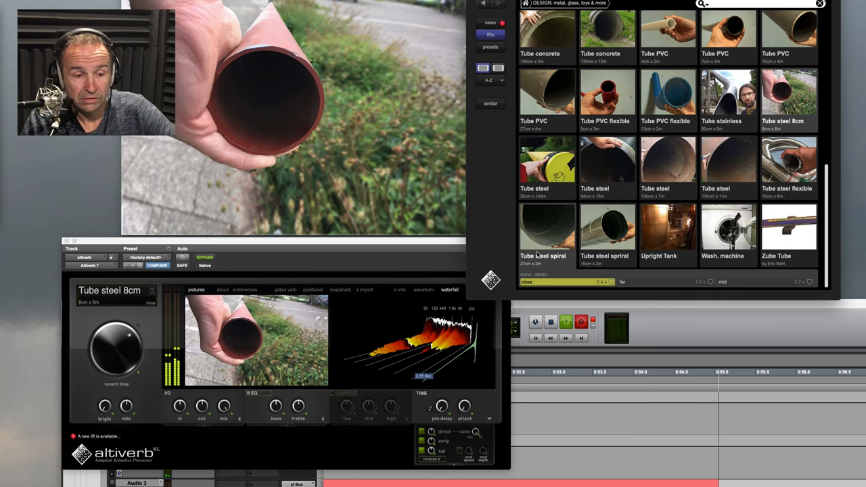
pyautogui.click(547, 230)
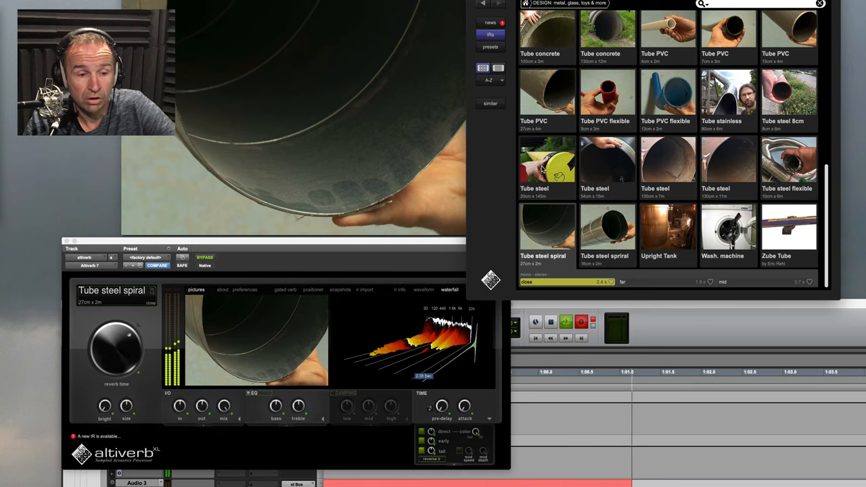
pyautogui.click(547, 160)
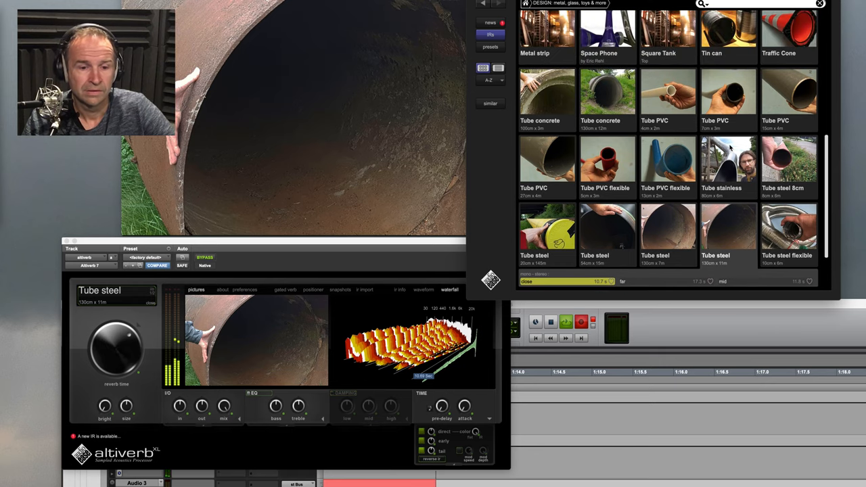
# Audition the Tube stainless response, then load the first Tube concrete response.
pyautogui.click(729, 168)
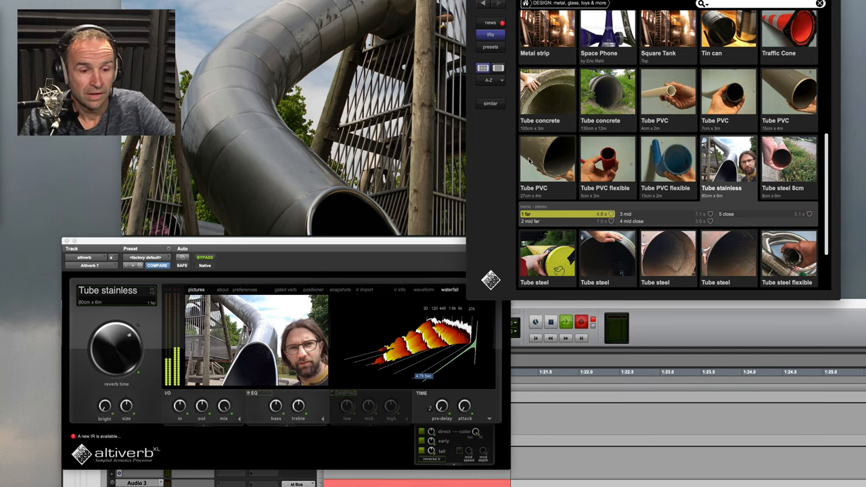
pyautogui.scroll(-3)
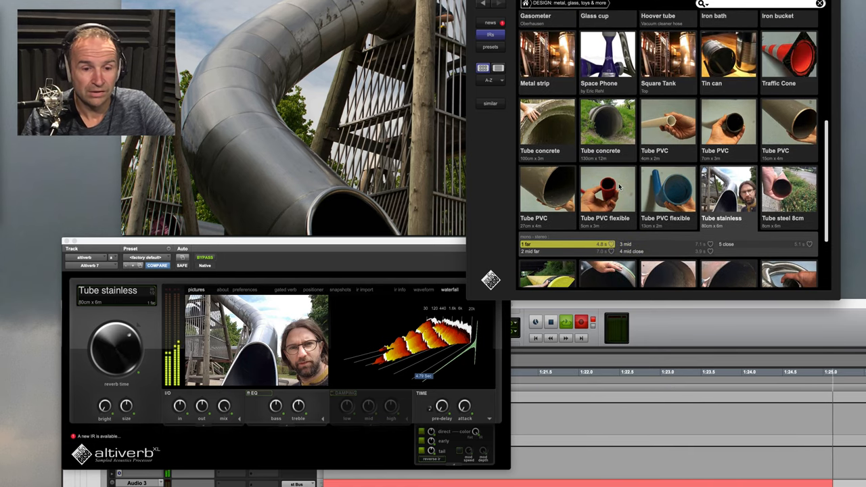
pyautogui.click(547, 128)
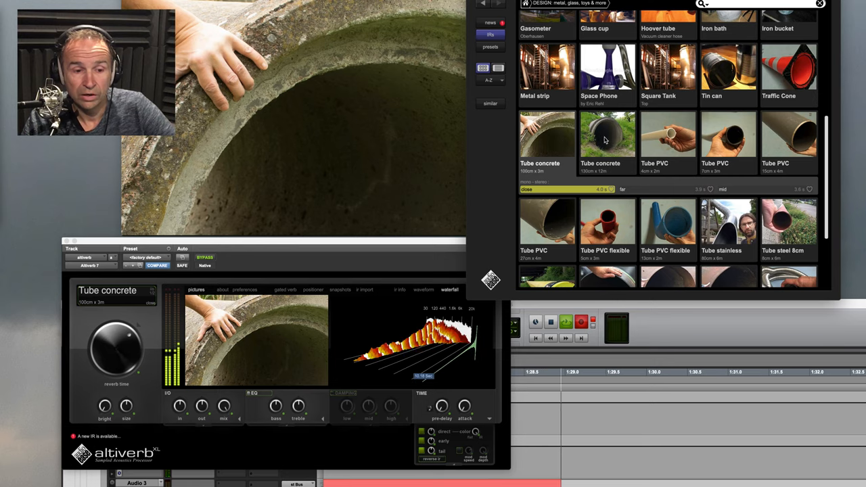
# Load the second Tube concrete response, the large culvert pipe in the grass.
pyautogui.click(606, 138)
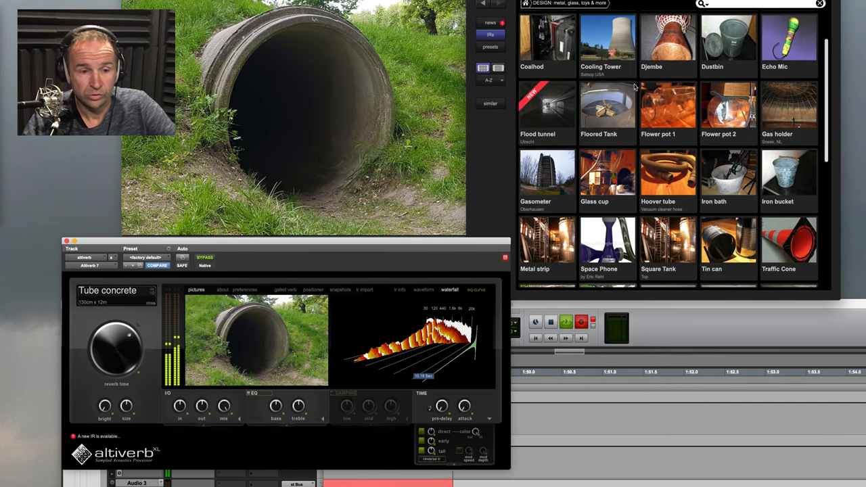
# Audition Cooling Tower, then load Subway tunnel from the outdoor & underground collection.
pyautogui.click(606, 40)
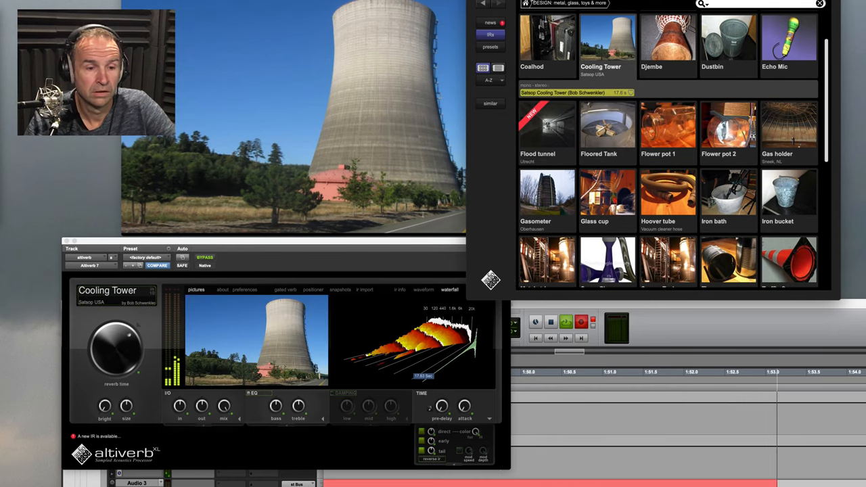
pyautogui.click(526, 4)
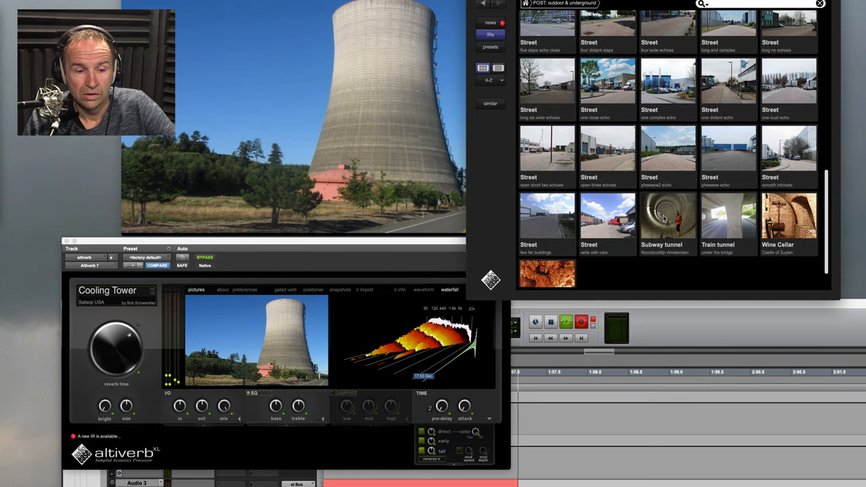
pyautogui.click(666, 216)
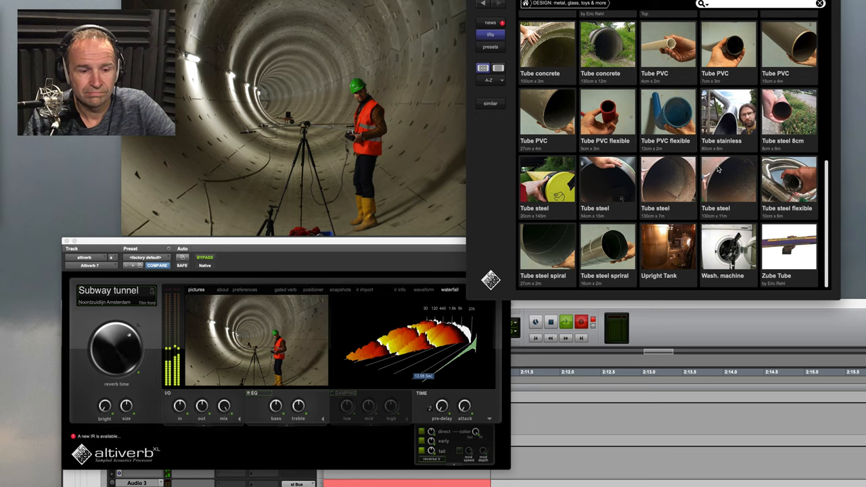
# Load the huge dark green-striped tube impulse response.
pyautogui.click(607, 183)
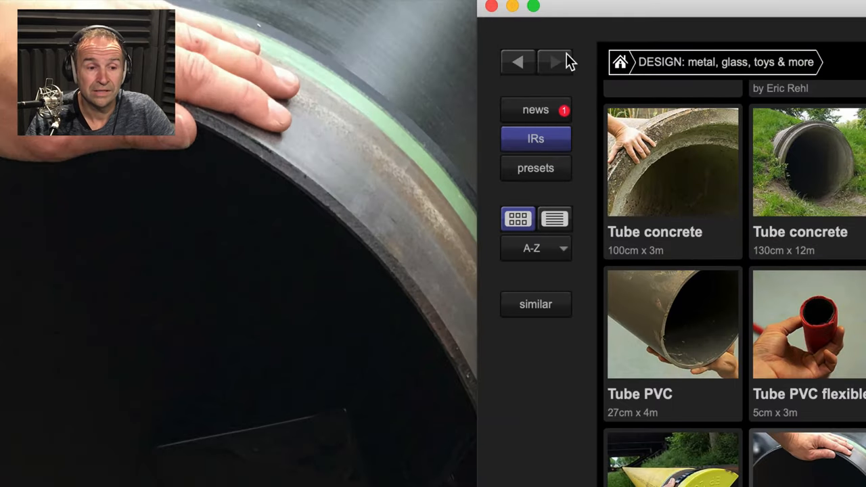
pyautogui.moveTo(528, 124)
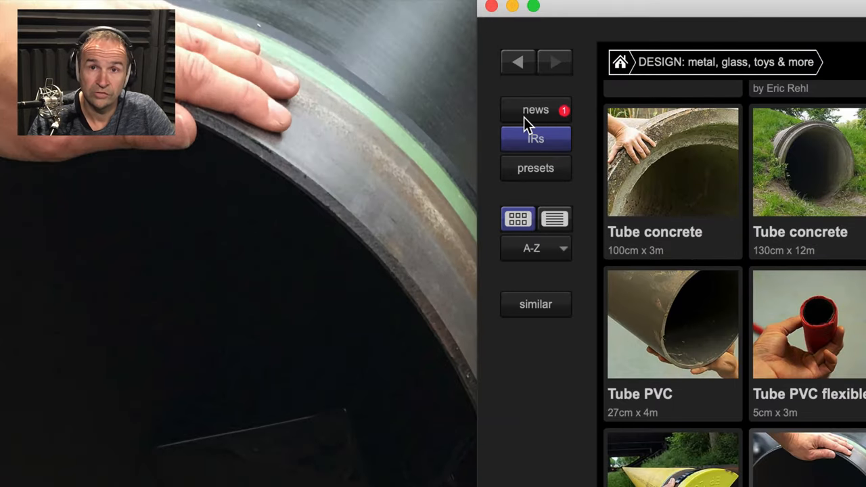